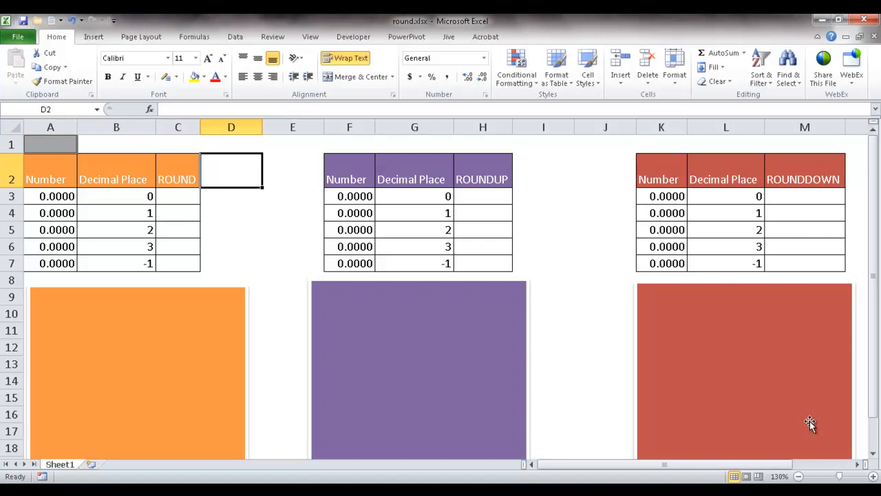
mouse_move(296, 215)
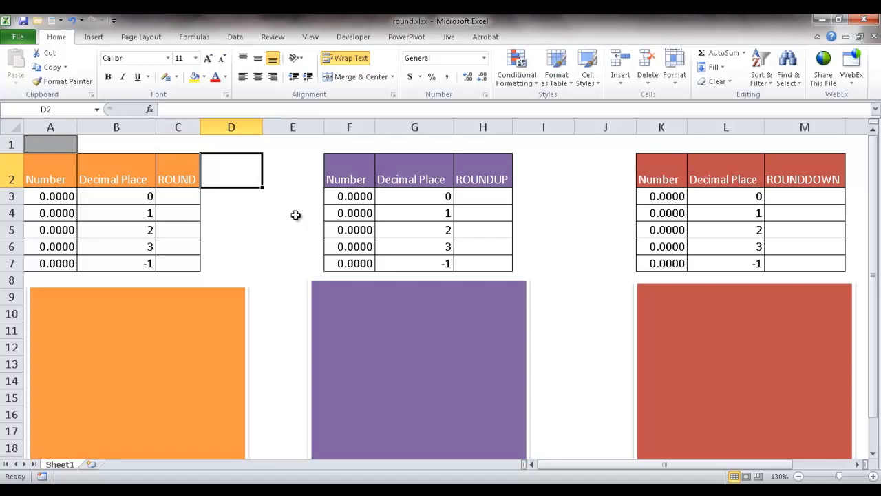
mouse_move(64, 145)
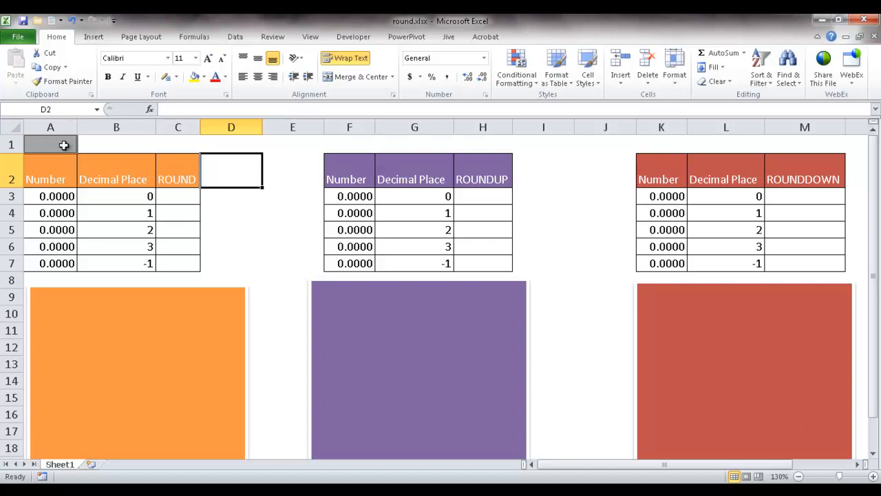
Step: Enter =12/ in A1, then correct it to =12/7 so the Number columns show 1.7143
left_click(49, 145)
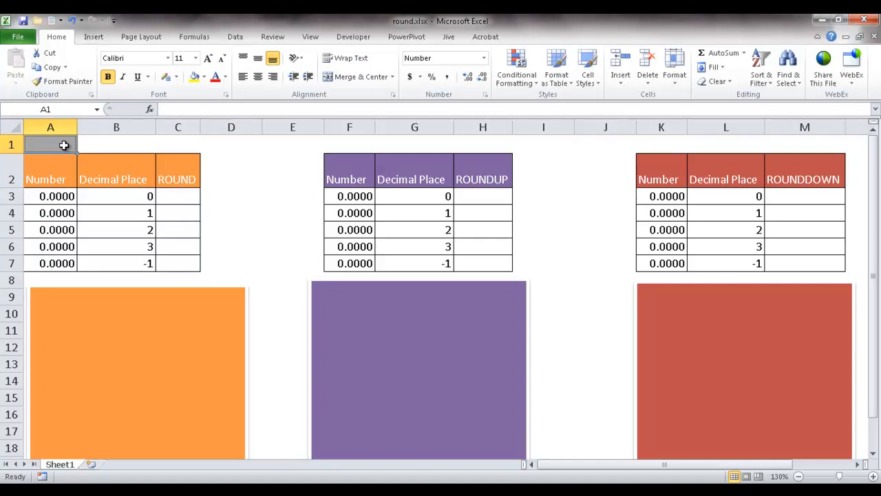
type("=12/")
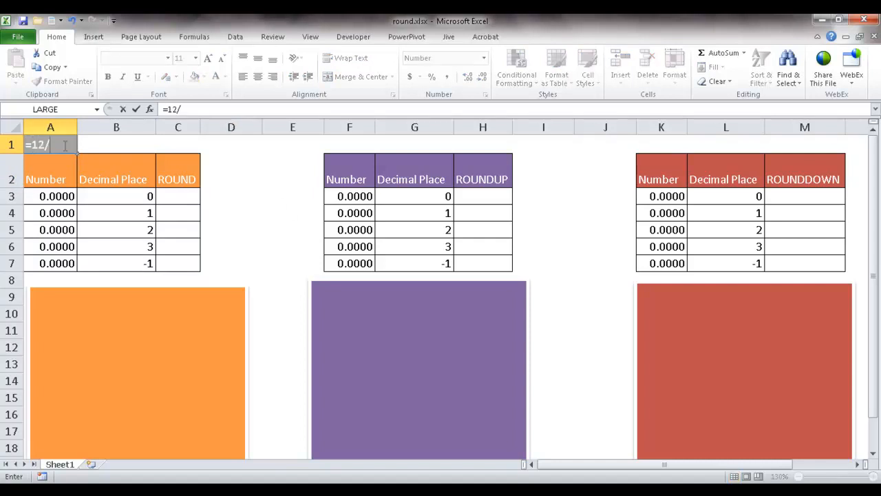
key("Return")
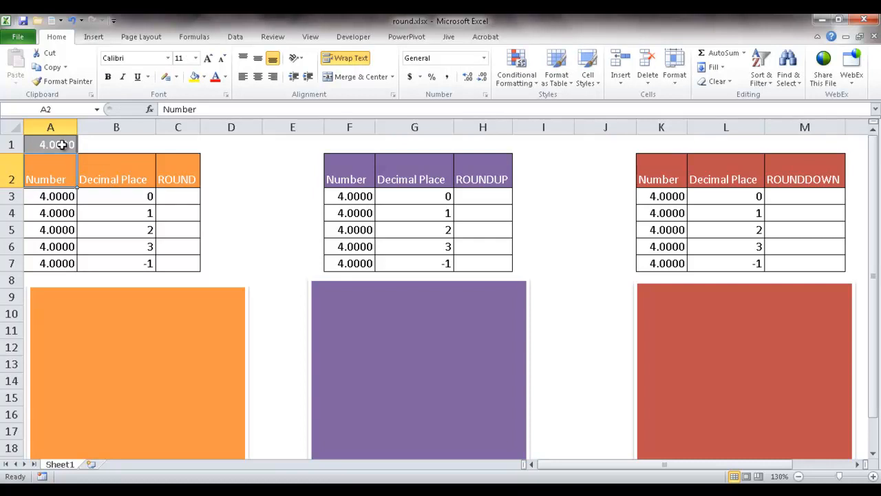
left_click(49, 144)
type("=12/7")
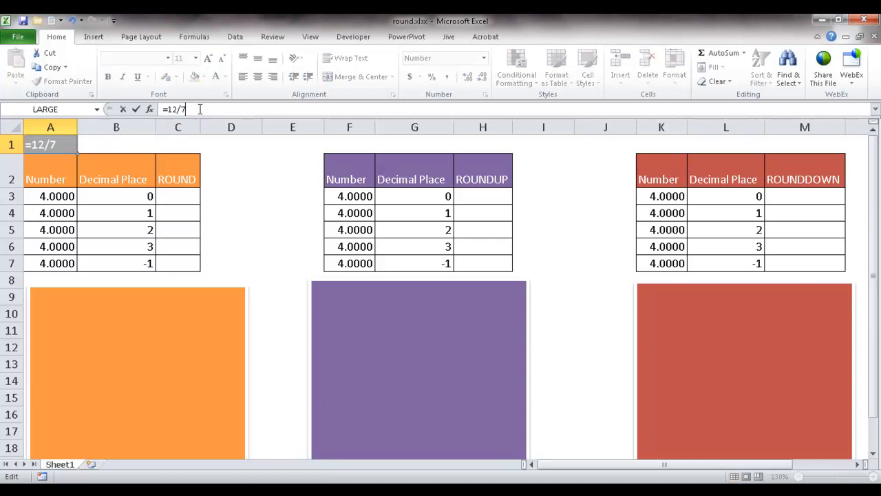
key("Return")
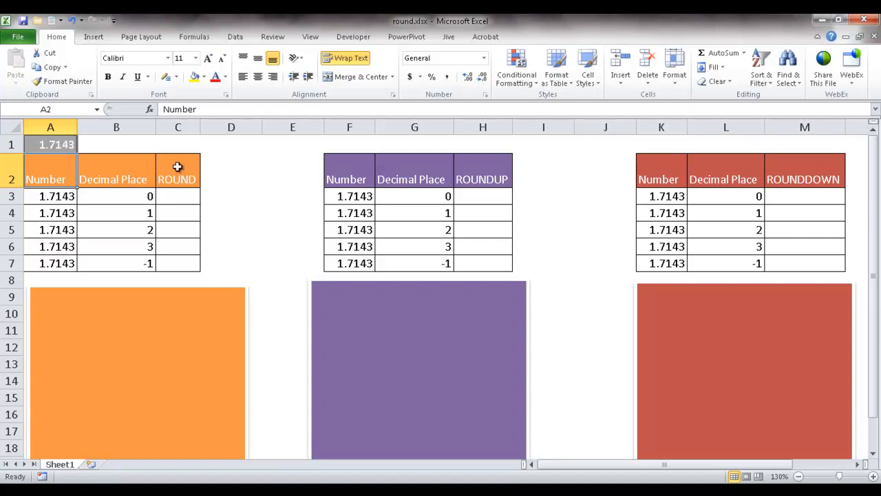
mouse_move(146, 201)
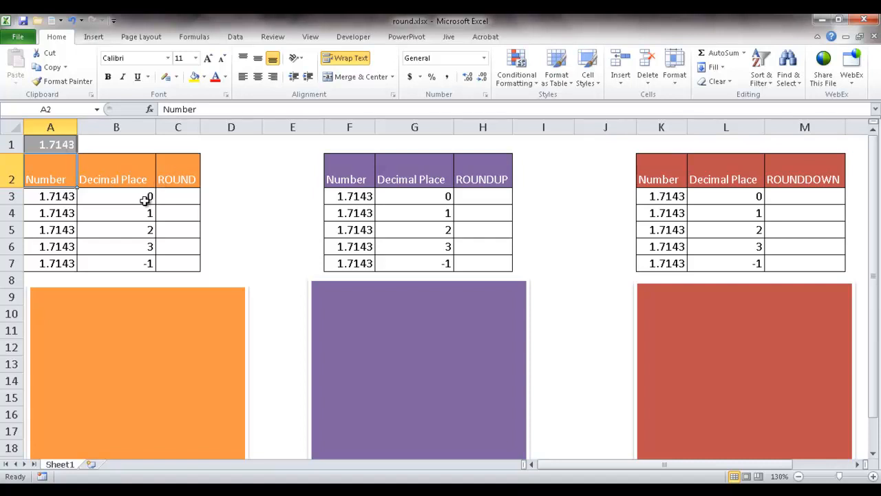
mouse_move(151, 212)
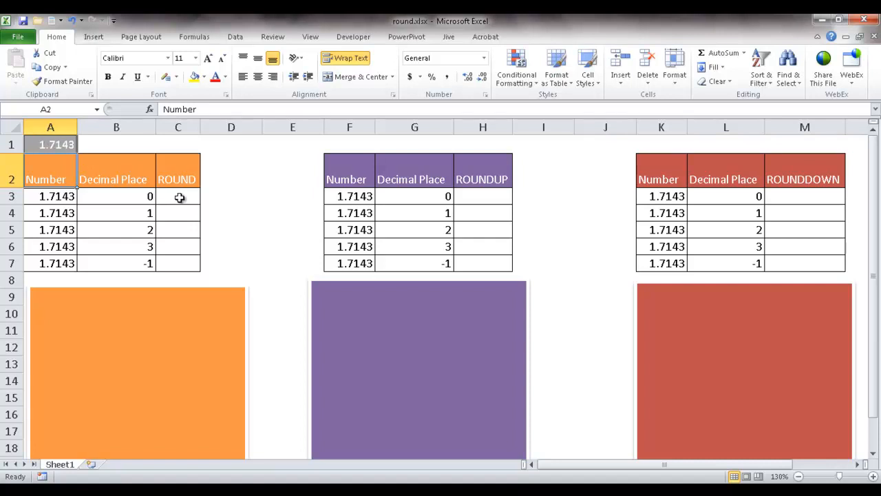
Step: Select C3 and remove the orange block to reveal the halfway-point rounding note
left_click(178, 195)
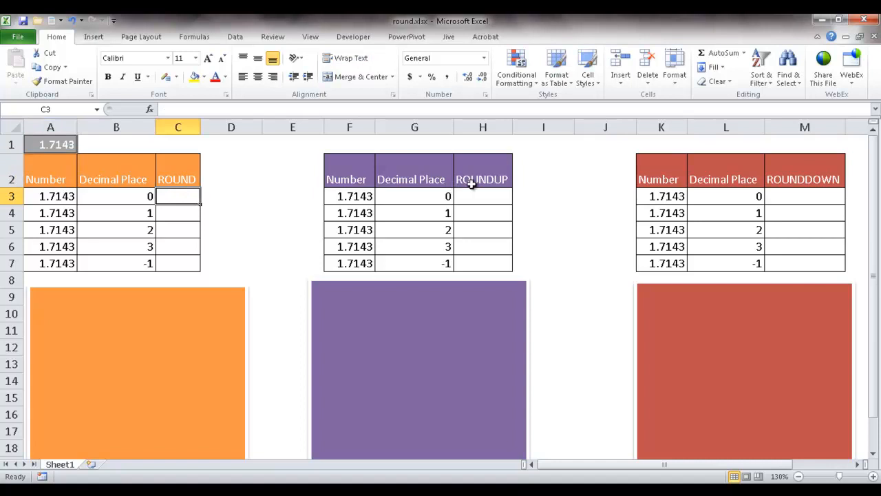
mouse_move(179, 195)
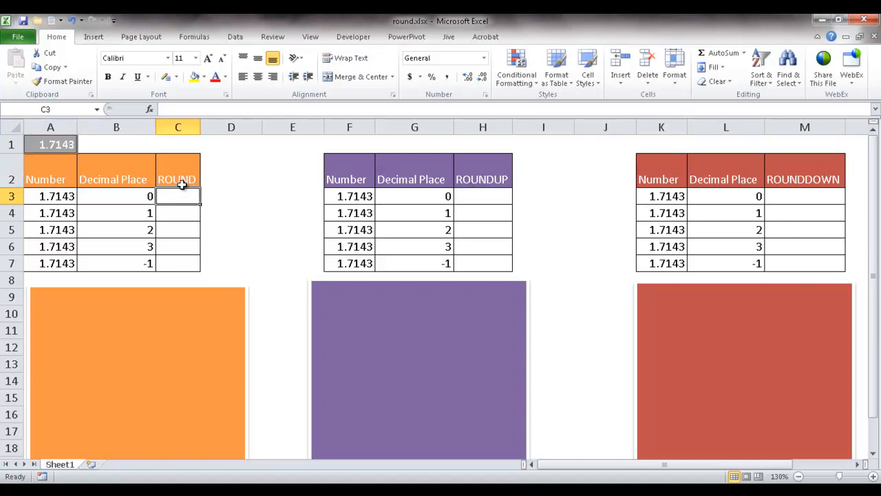
mouse_move(67, 198)
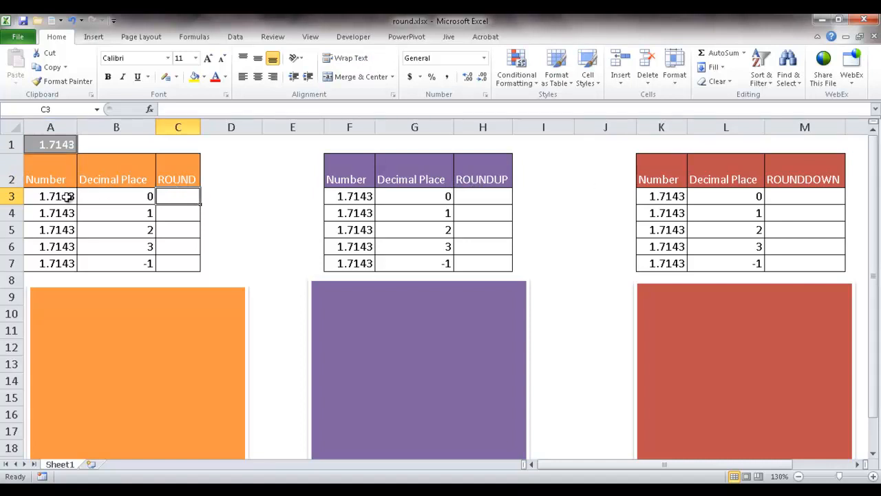
mouse_move(124, 195)
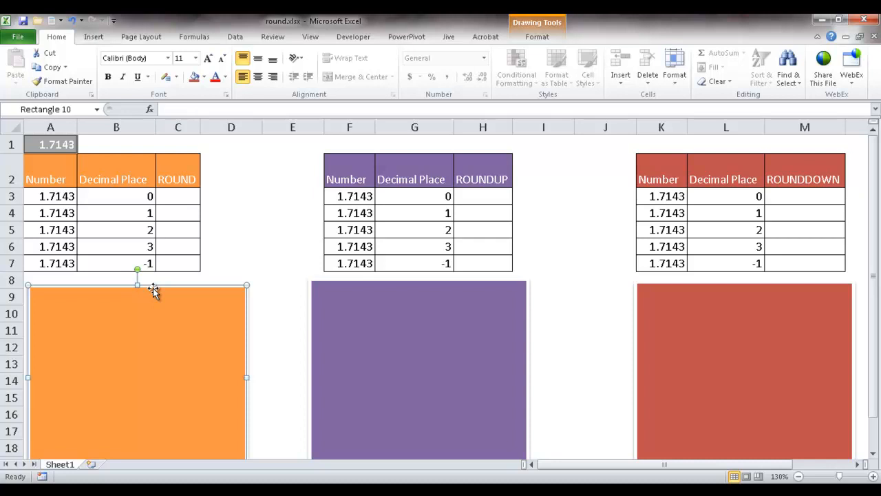
left_click(177, 195)
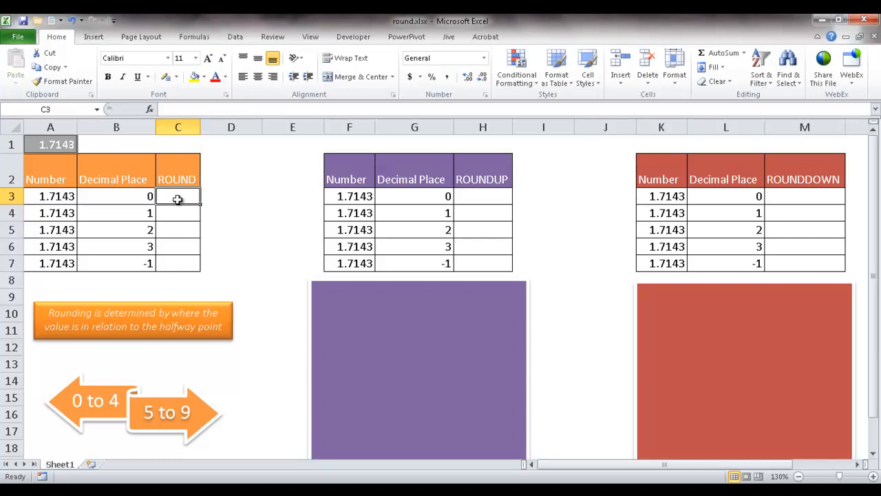
Step: Enter =ROUND(A3,B3) in C3 to round 1.7143 to zero decimals, giving 2.0000
type("=")
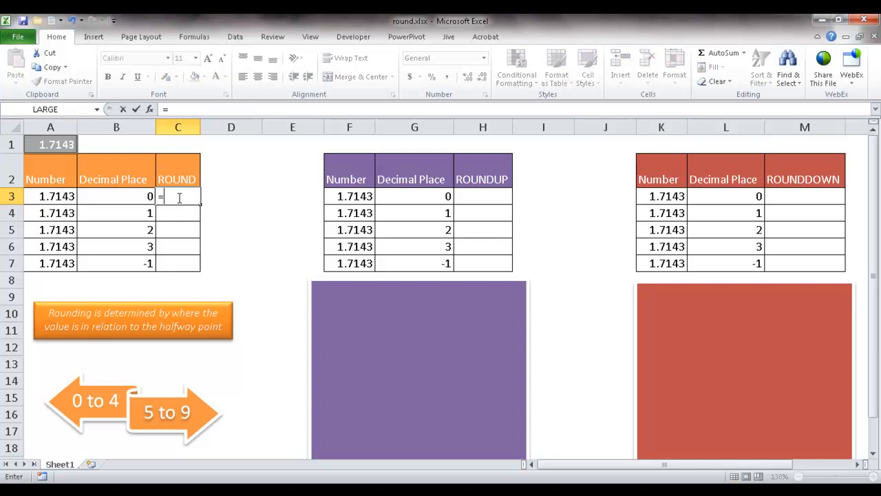
type("round")
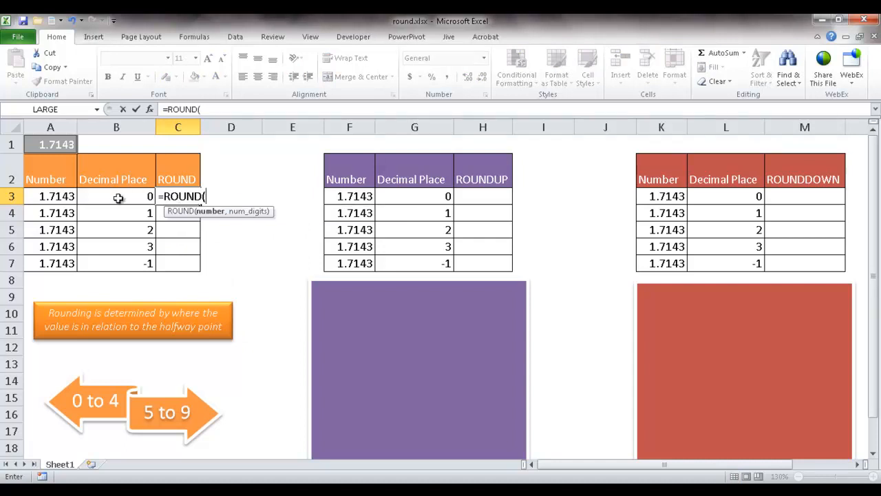
left_click(49, 195)
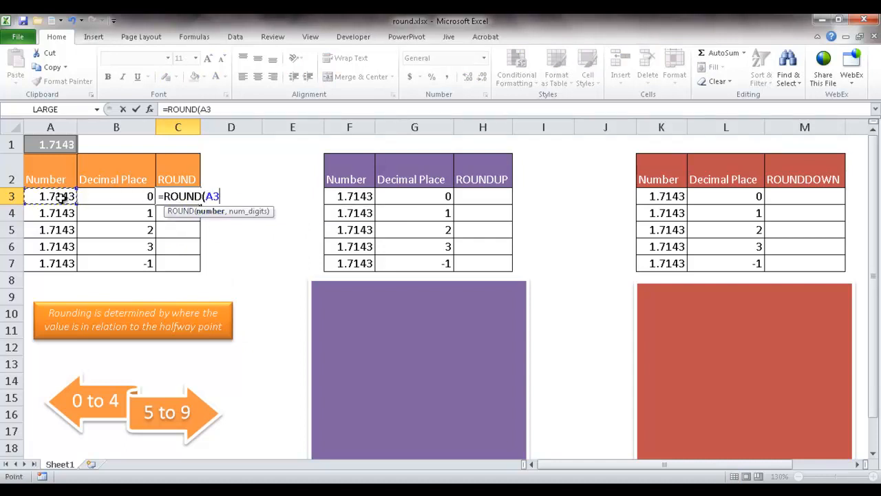
type(",")
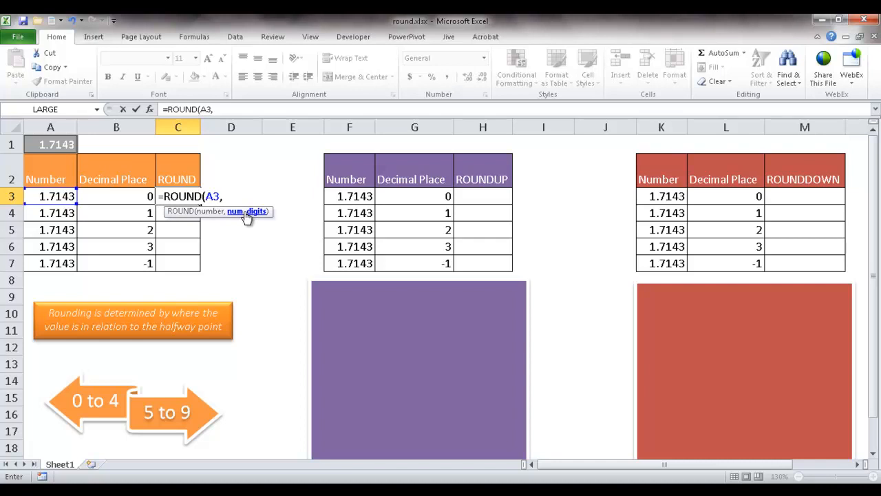
mouse_move(138, 195)
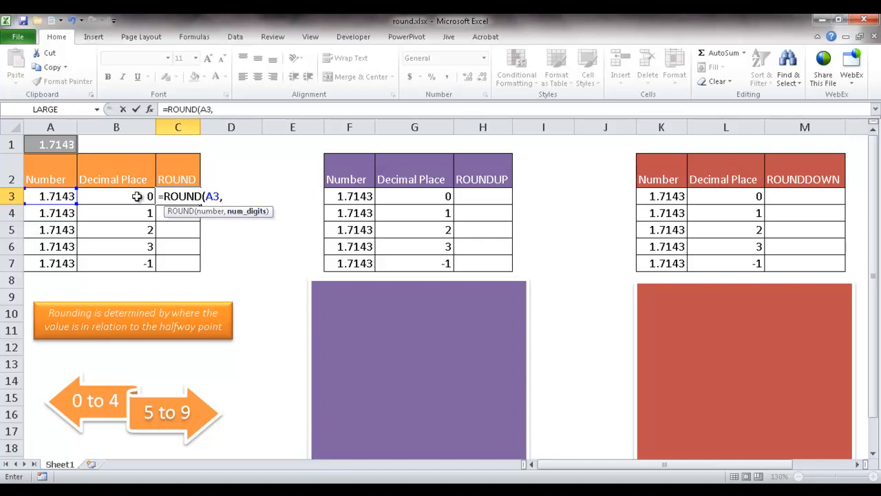
left_click(116, 196)
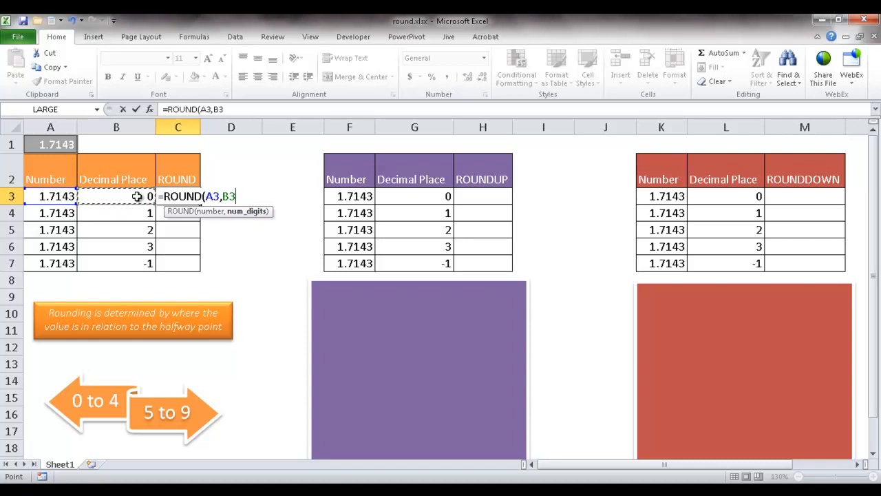
key("Return")
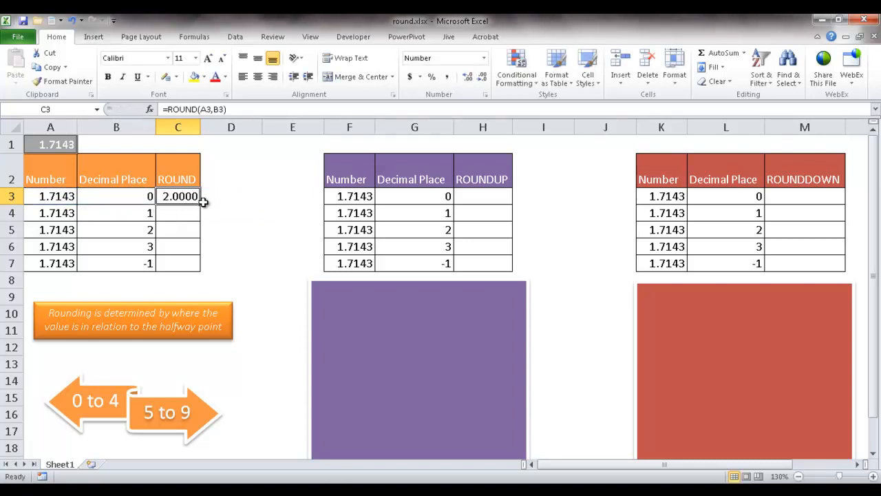
mouse_move(181, 196)
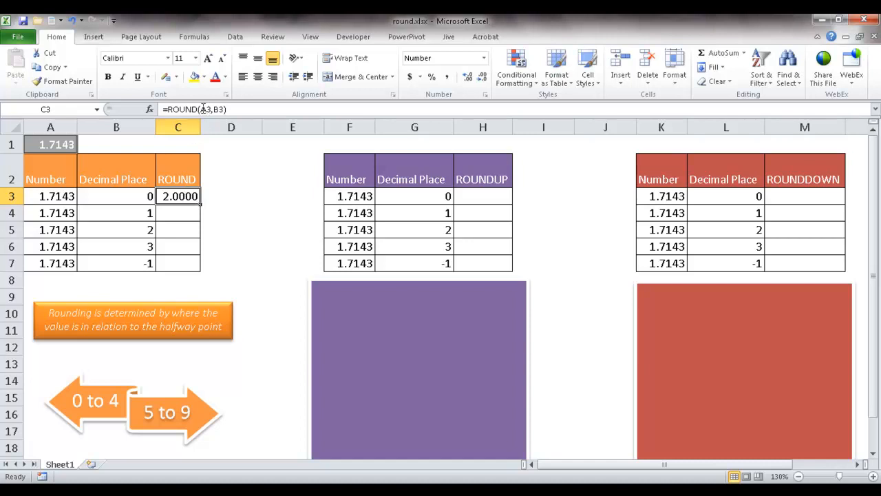
mouse_move(213, 109)
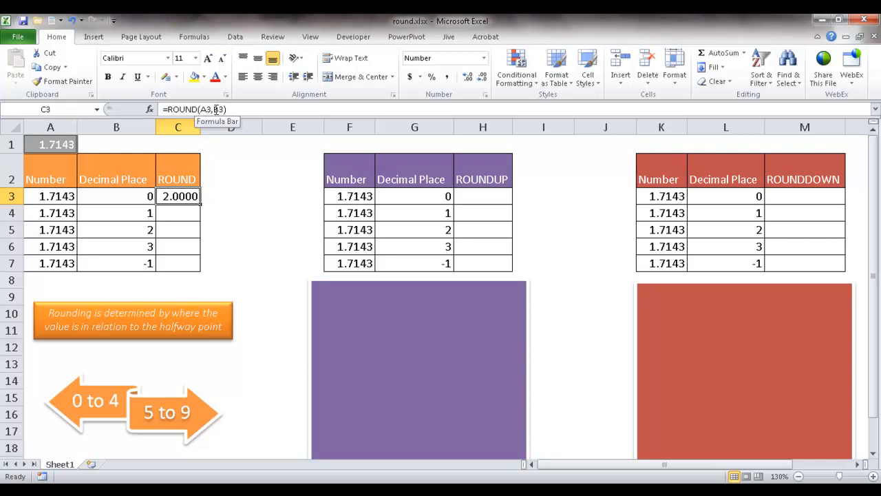
mouse_move(201, 204)
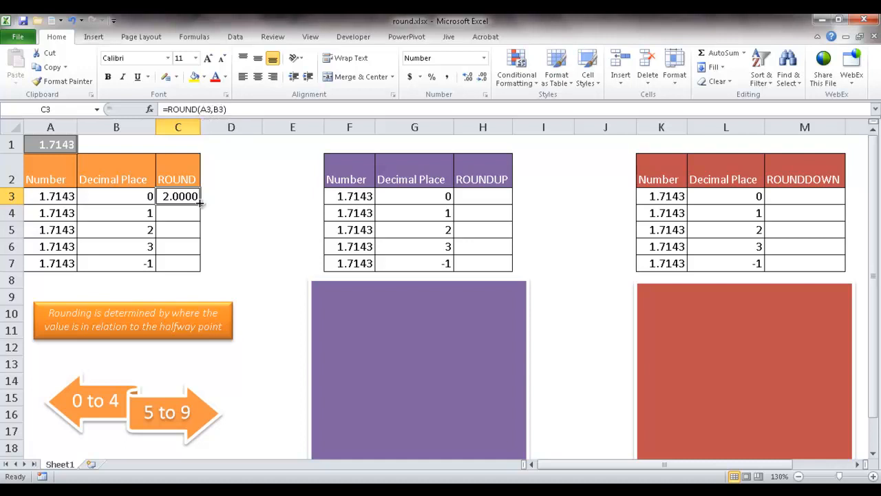
mouse_move(220, 209)
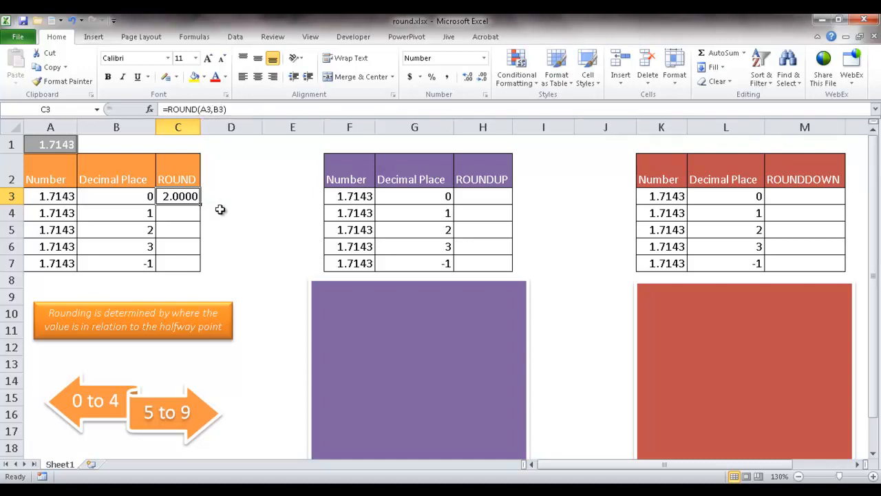
mouse_move(202, 209)
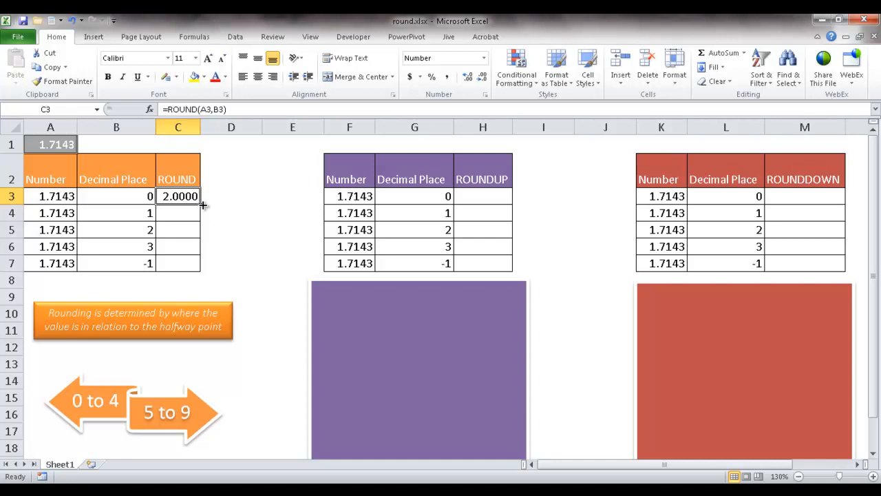
Step: Fill the ROUND formula down to C7 and review each copied formula in C4:C7
left_click_drag(178, 195, 178, 263)
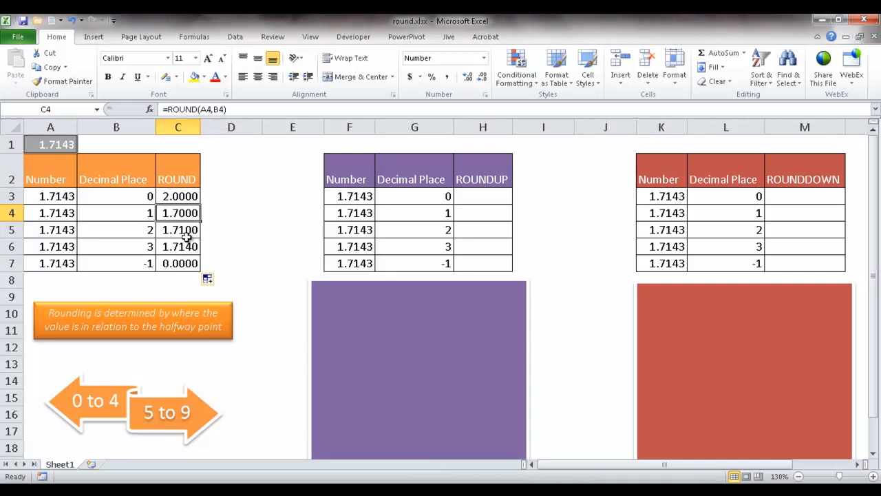
left_click(177, 229)
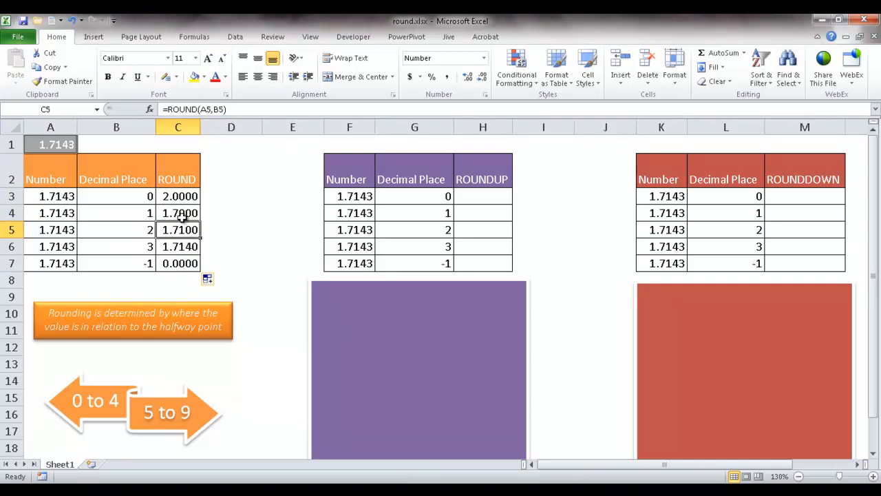
left_click(177, 212)
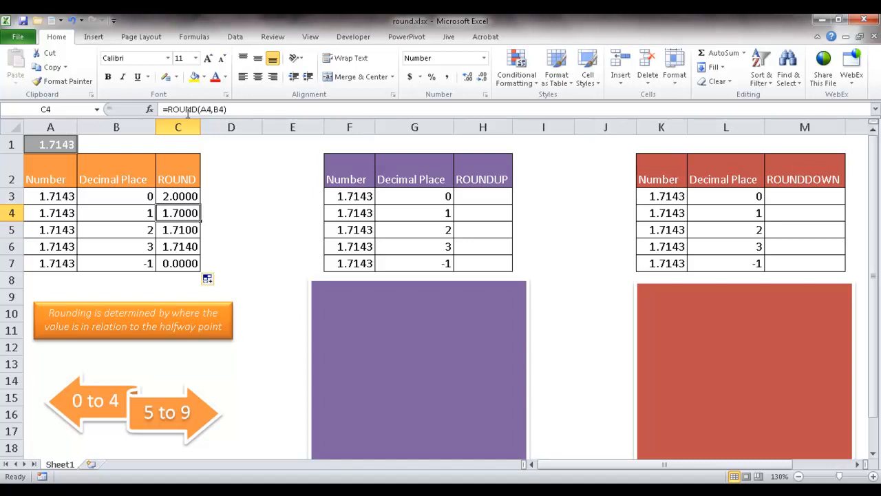
mouse_move(135, 212)
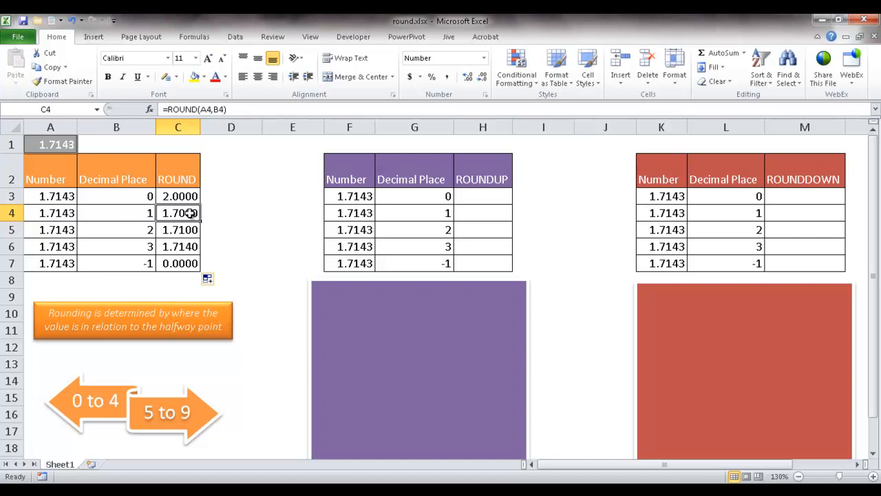
mouse_move(178, 227)
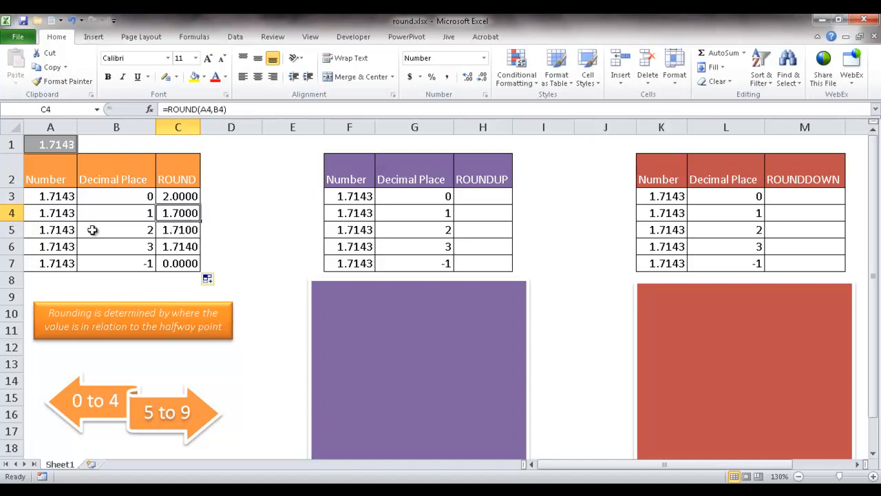
mouse_move(68, 274)
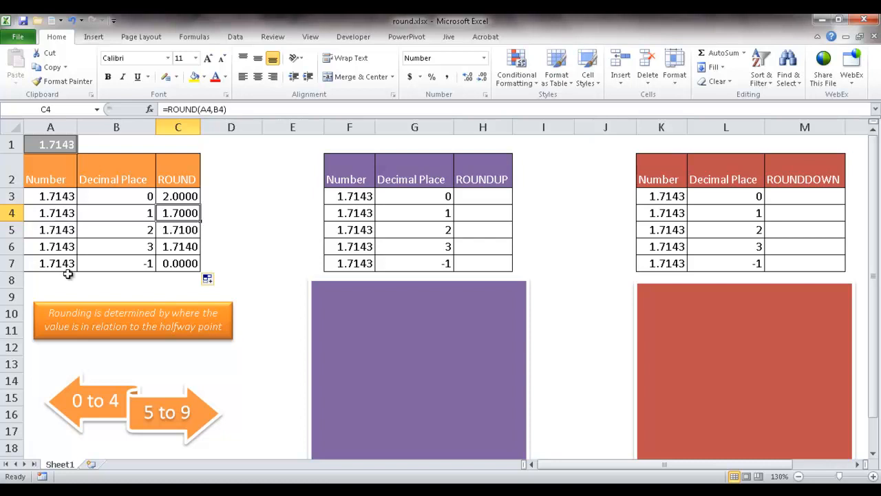
mouse_move(79, 263)
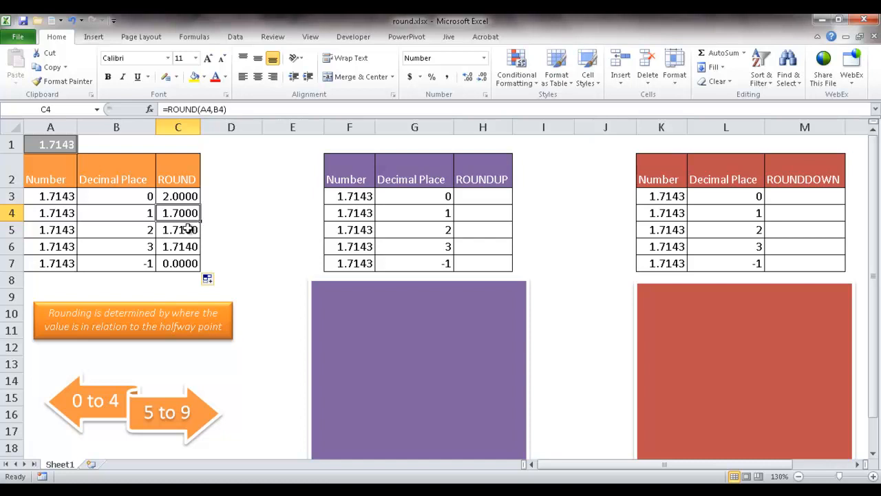
left_click(179, 245)
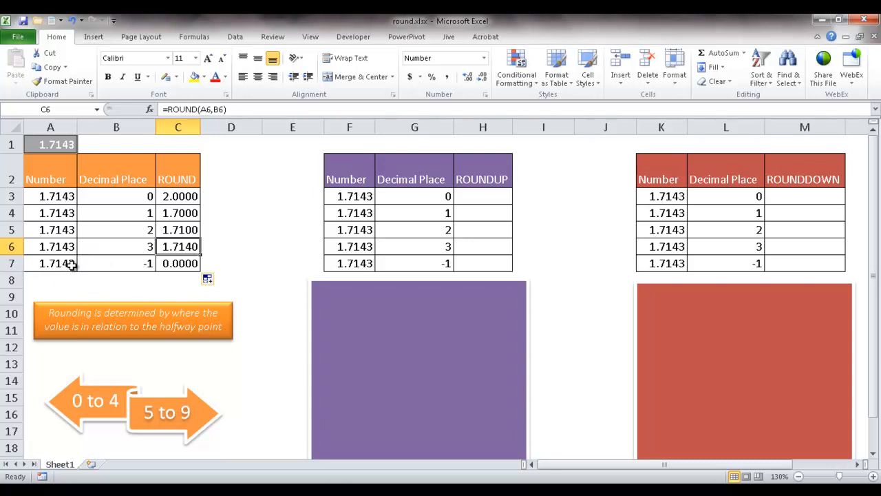
mouse_move(105, 267)
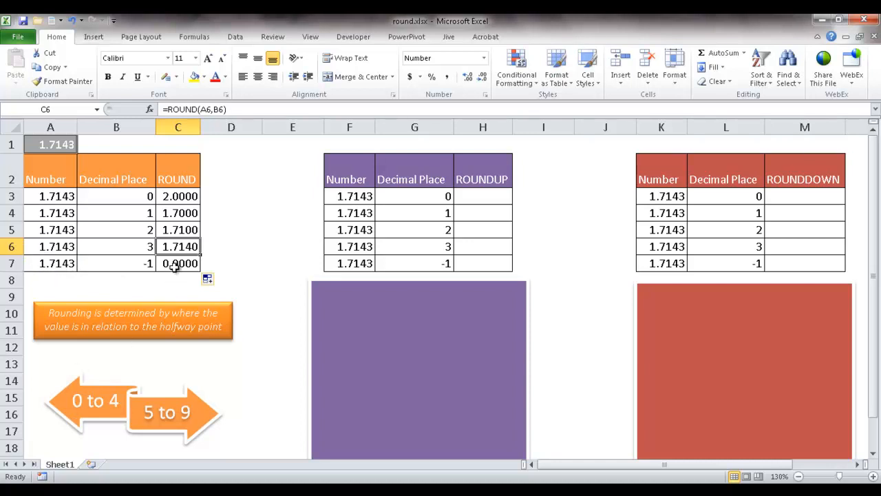
left_click(178, 263)
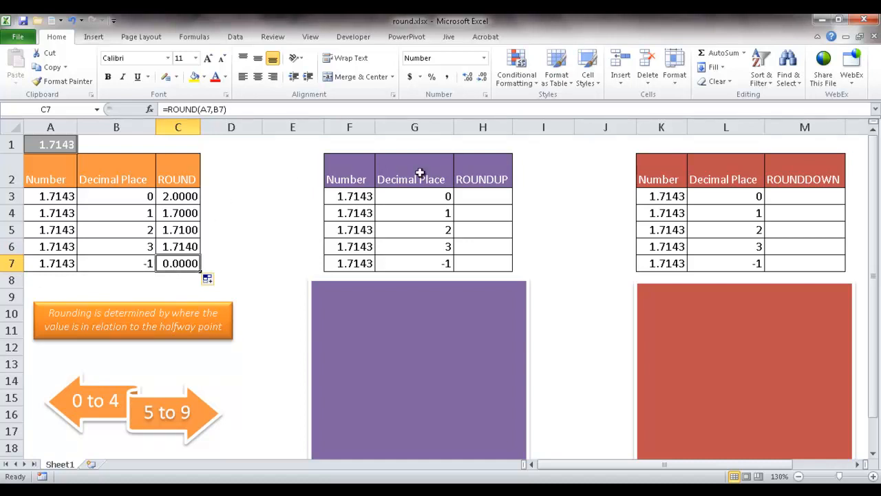
mouse_move(487, 198)
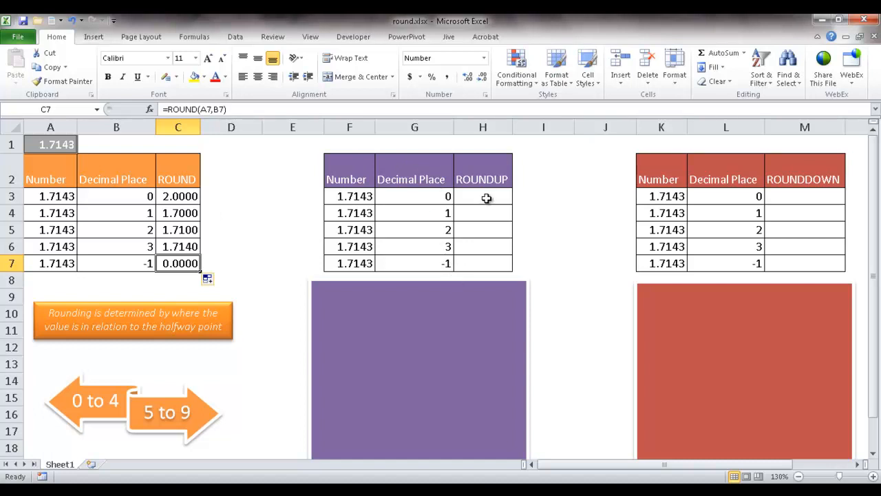
Step: Enter =ROUNDUP(F3,G3) in H3 to round 1.7143 up to zero decimals, giving 2.0000
type("=rou")
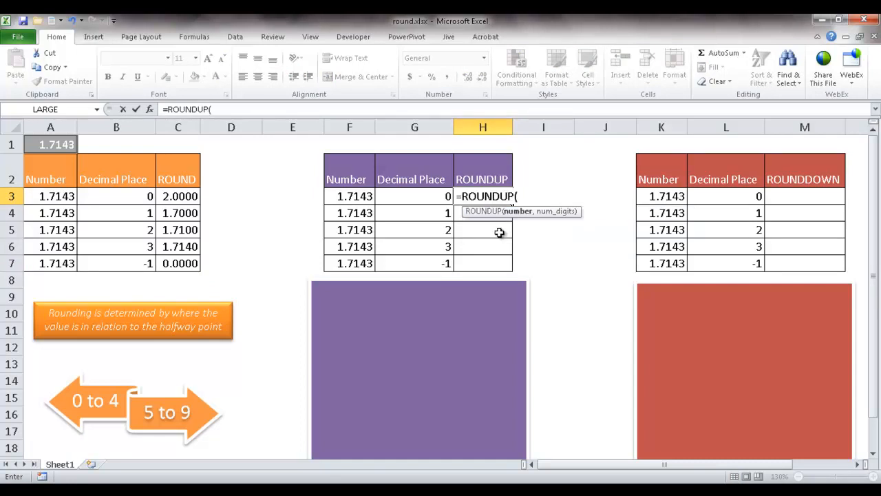
mouse_move(517, 211)
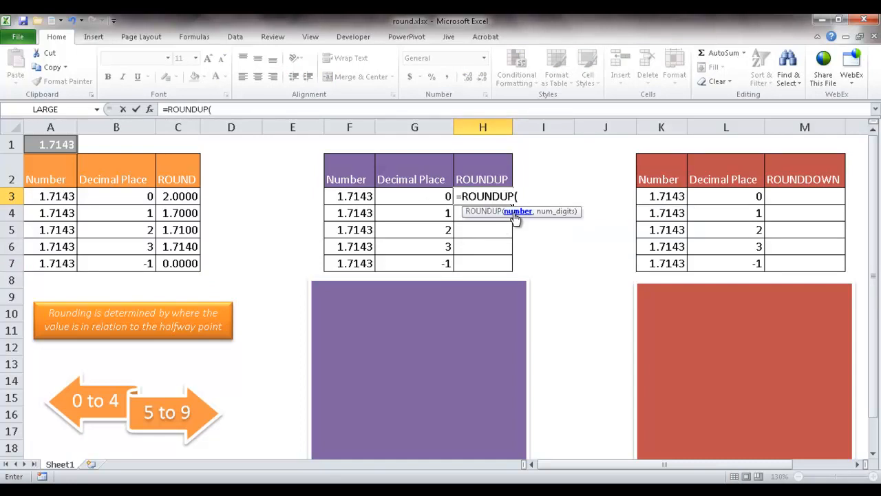
left_click(350, 195)
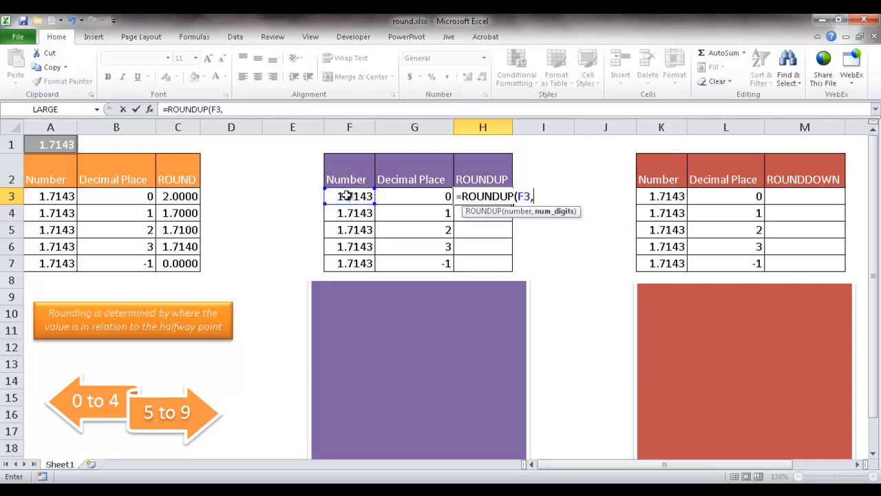
left_click(415, 195)
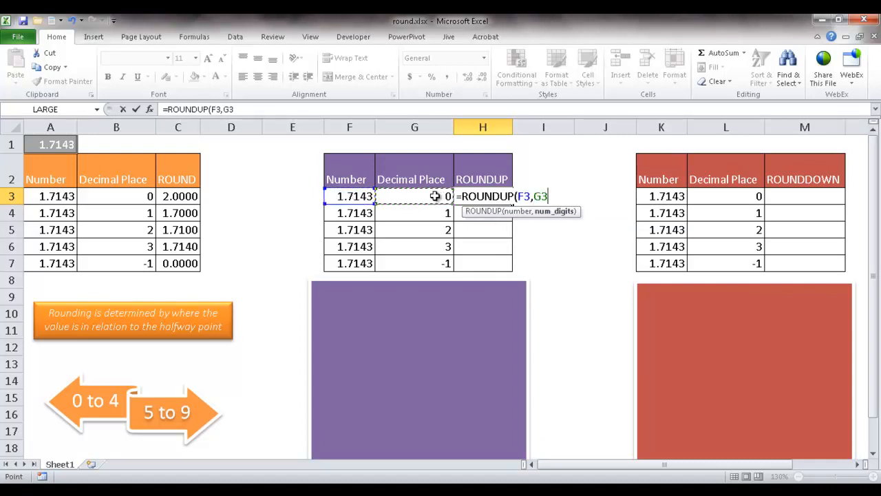
key("Return")
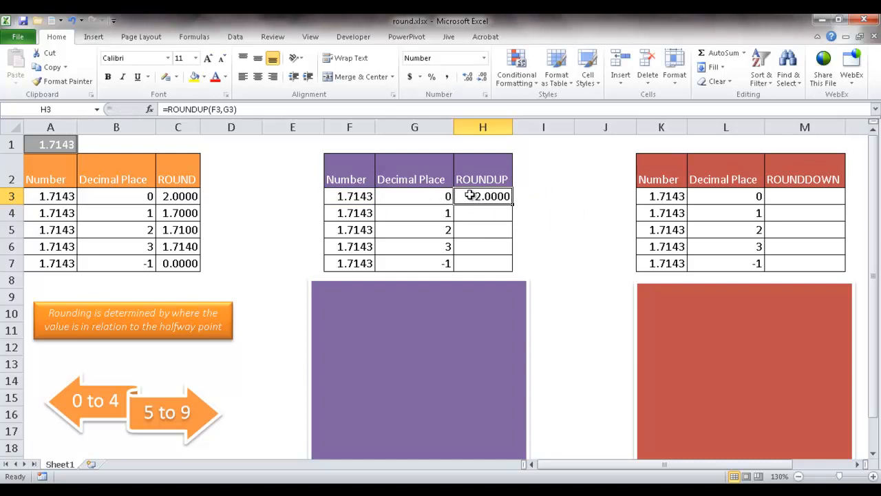
mouse_move(460, 285)
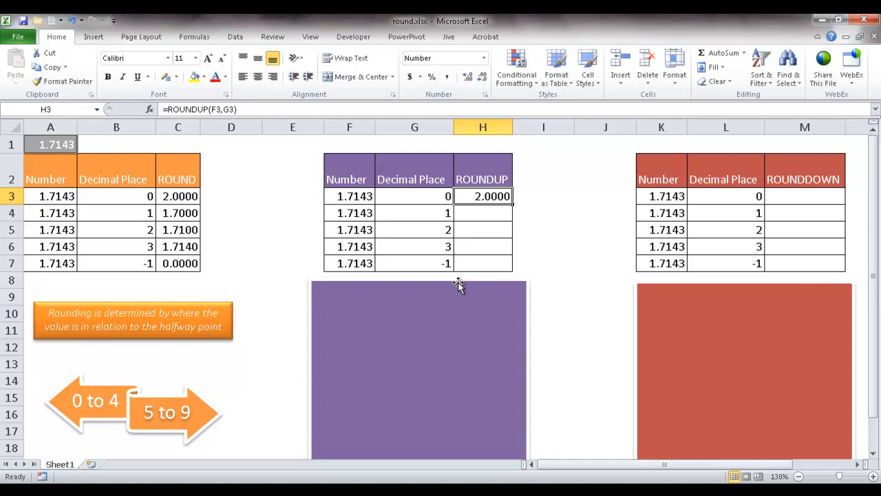
Step: Remove the purple cover to reveal the note that rounding up moves away from zero
left_click(419, 369)
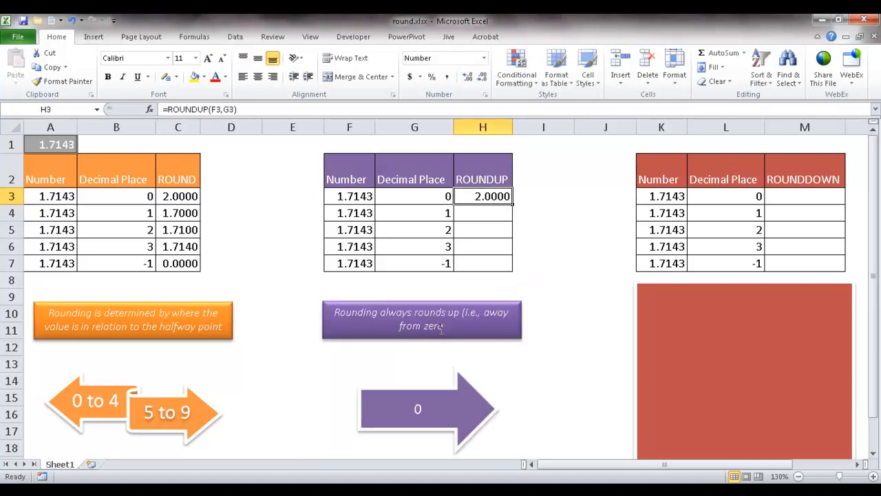
mouse_move(503, 209)
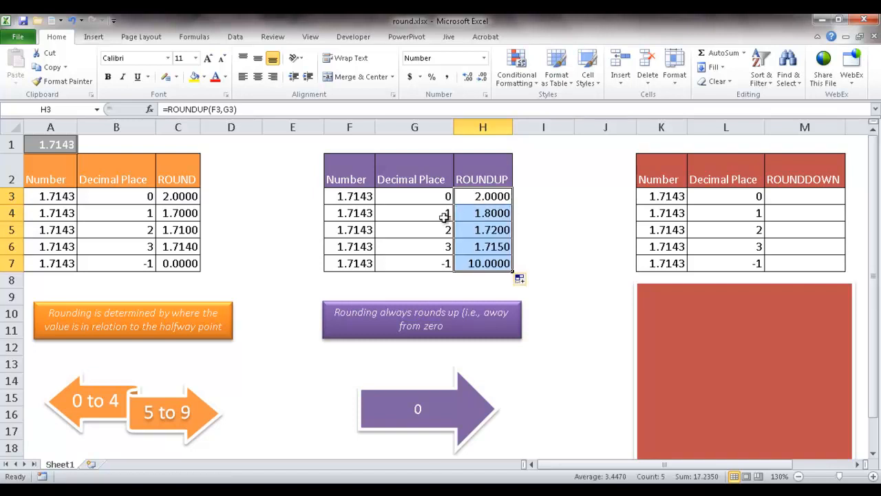
left_click(482, 212)
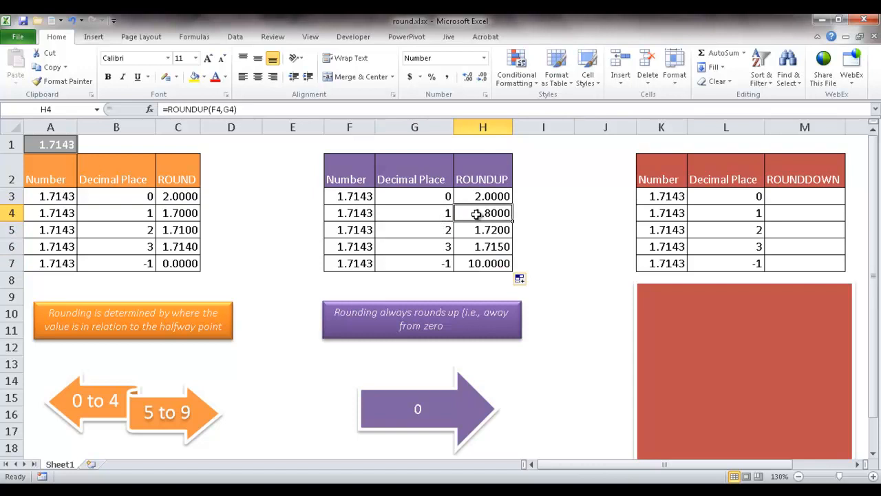
mouse_move(430, 212)
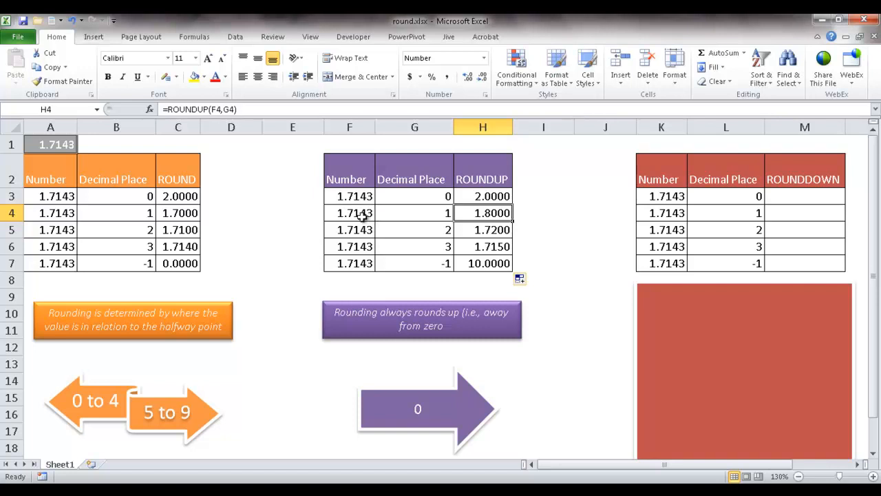
mouse_move(501, 229)
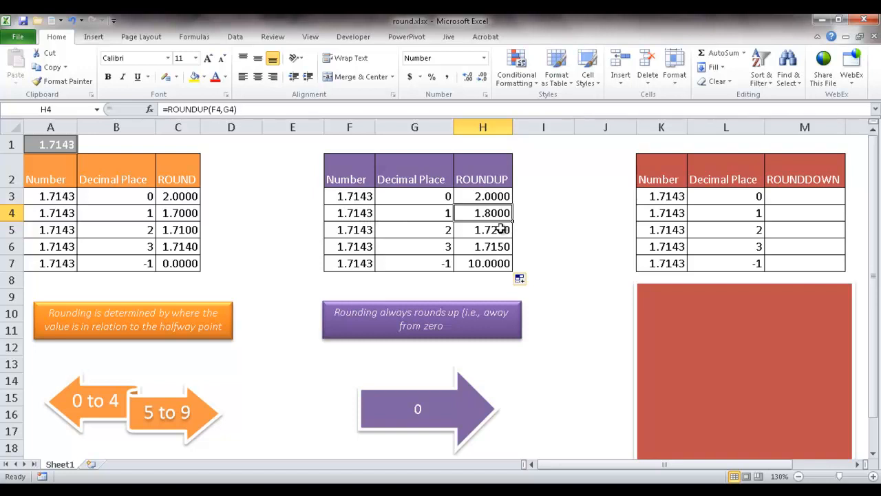
left_click(482, 229)
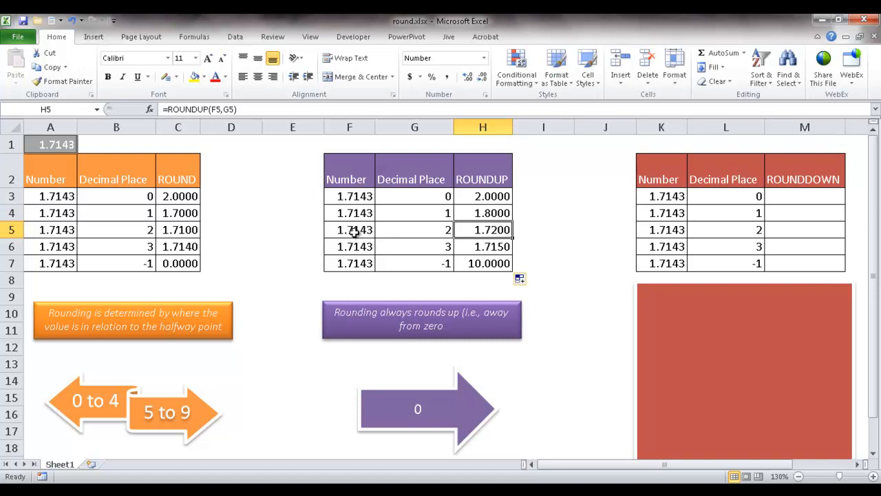
mouse_move(461, 228)
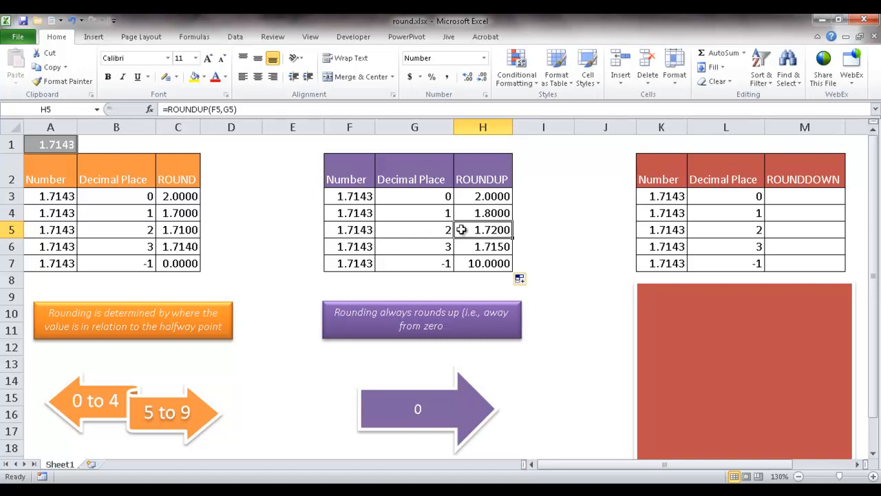
mouse_move(471, 246)
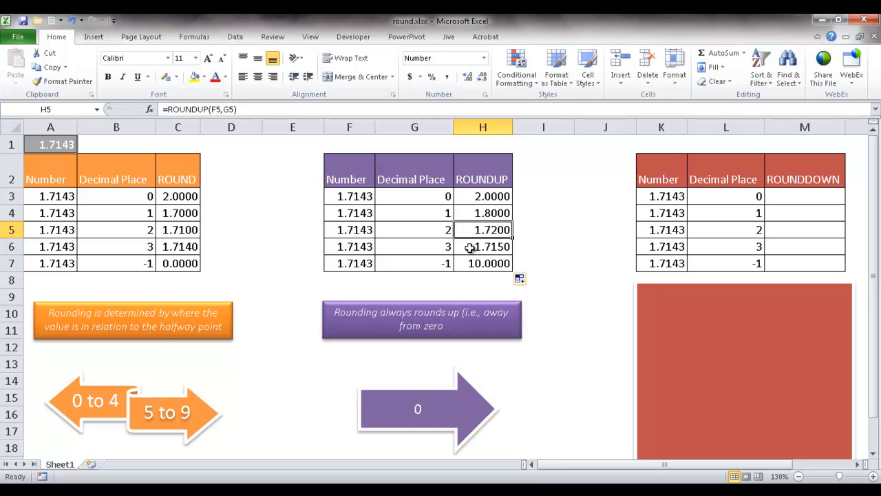
left_click(482, 263)
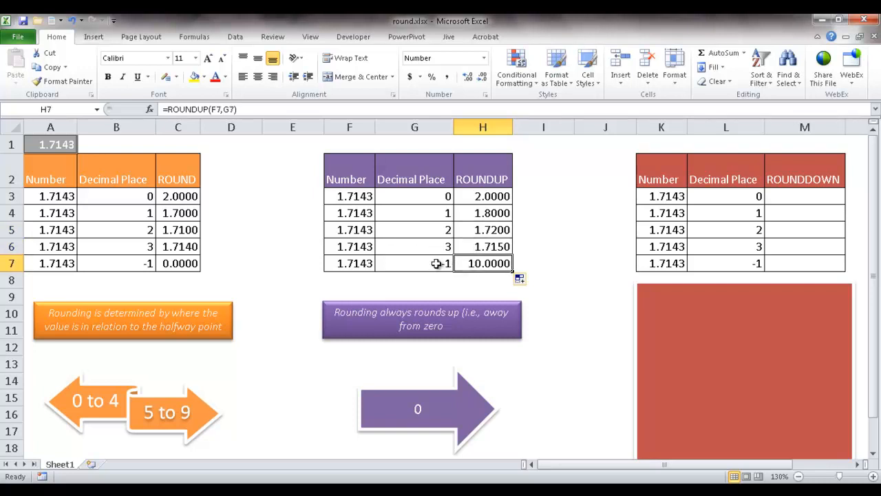
mouse_move(337, 263)
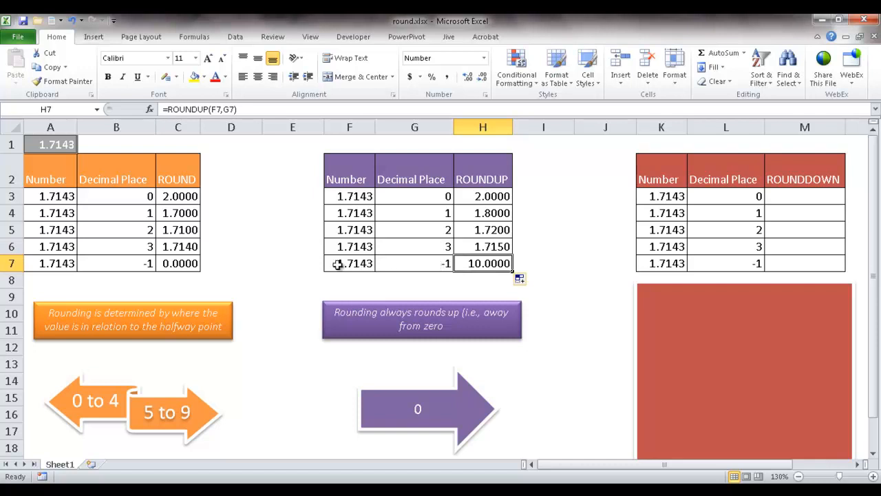
mouse_move(386, 227)
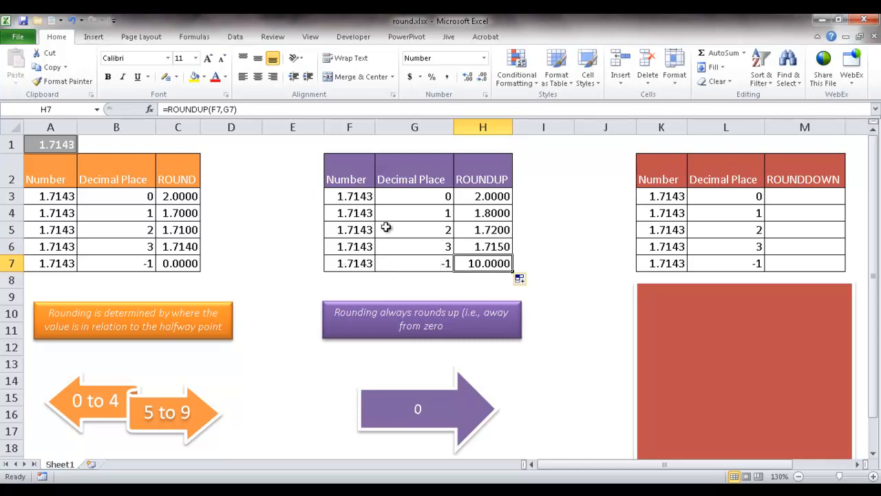
mouse_move(502, 305)
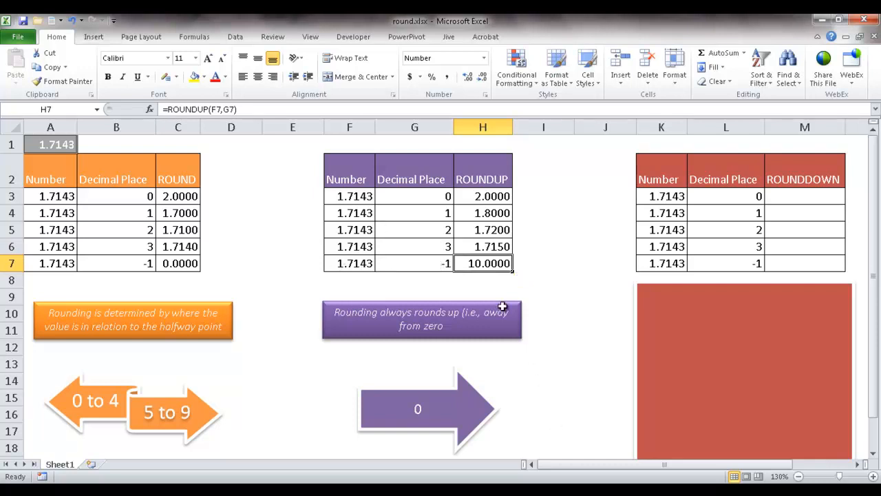
mouse_move(488, 241)
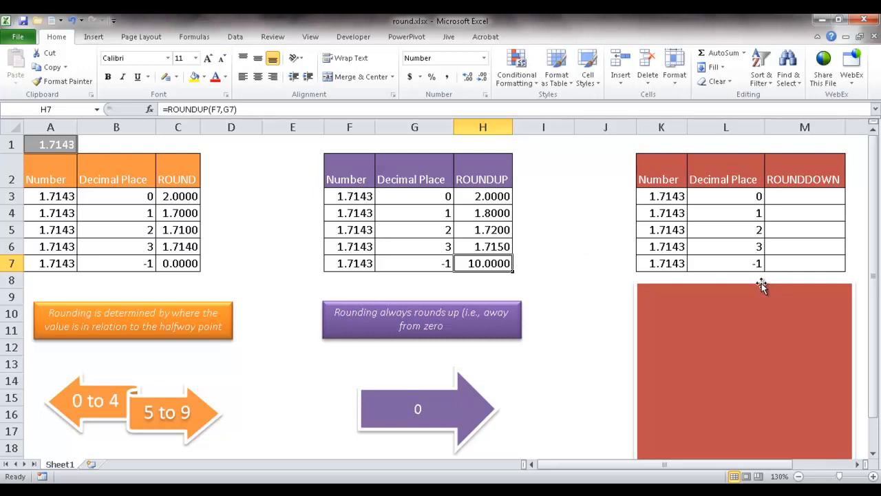
Step: Enter =ROUNDDOWN(K3,L3) in M3 to round 1.7143 down to zero decimals, giving 1.0000
left_click(744, 372)
type("=")
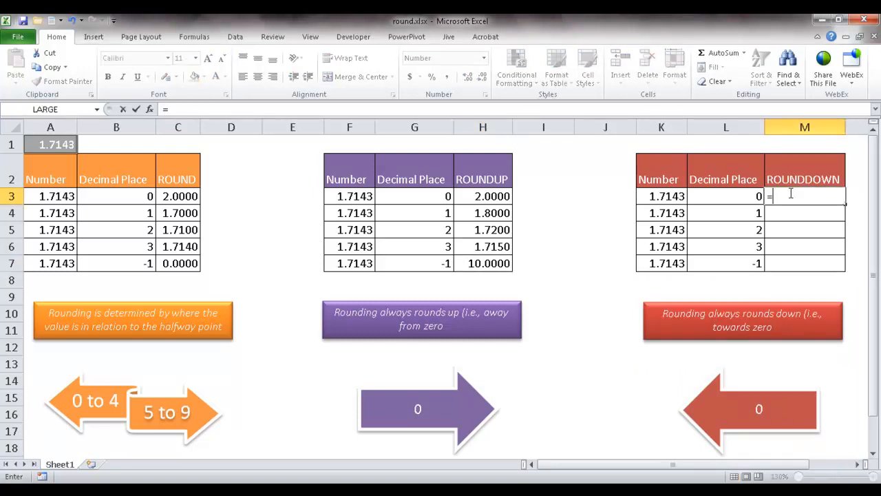
type("round")
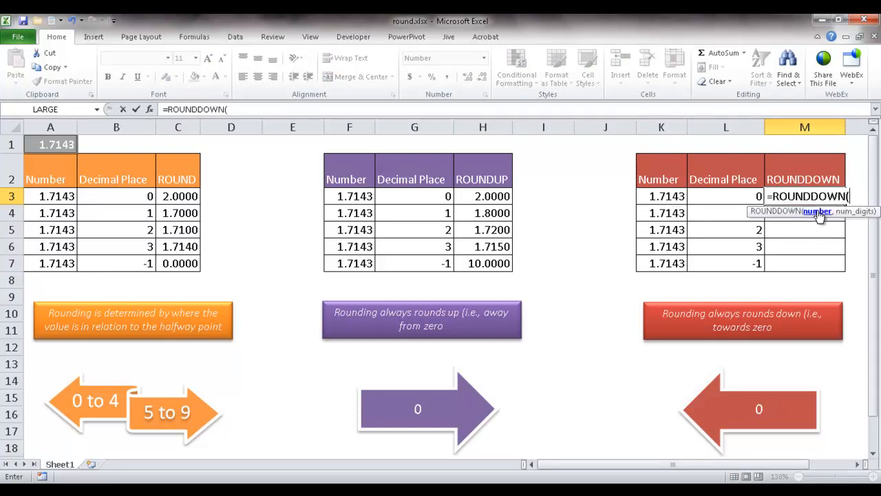
left_click(667, 195)
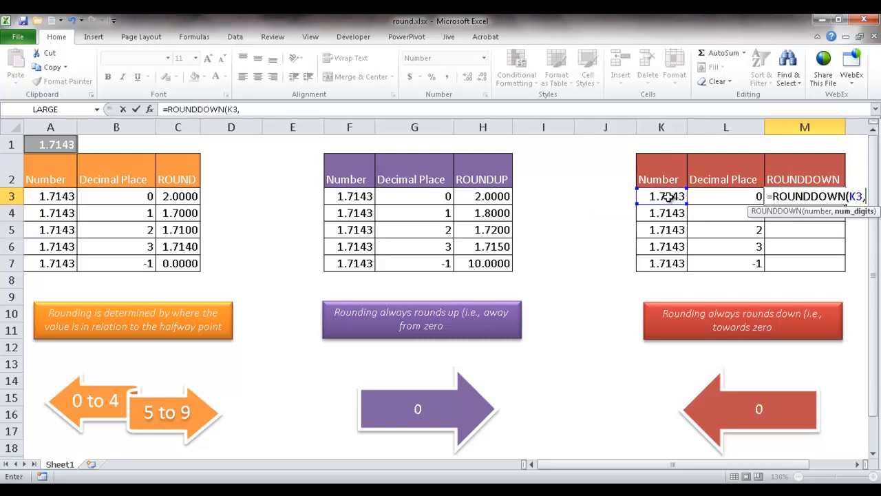
left_click(726, 195)
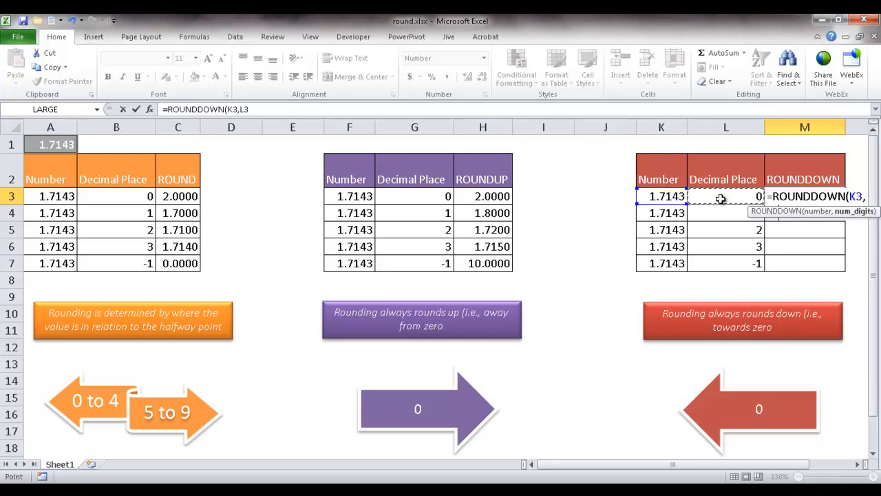
key("Return")
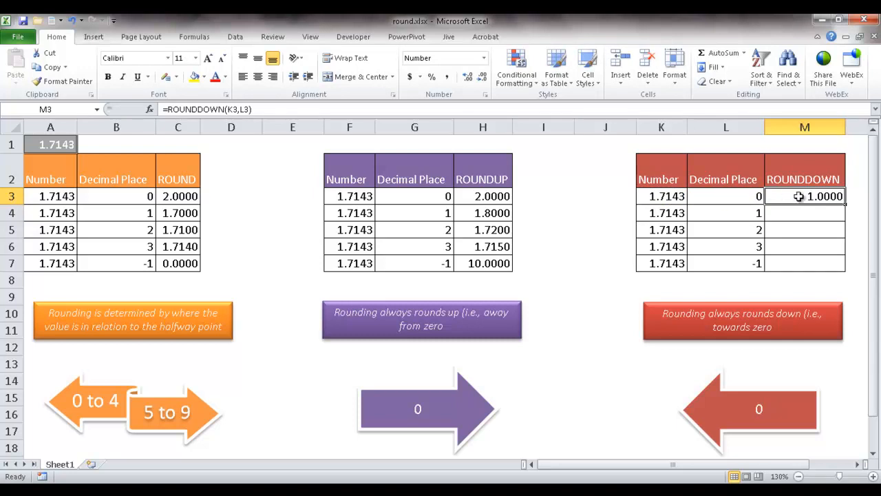
mouse_move(667, 195)
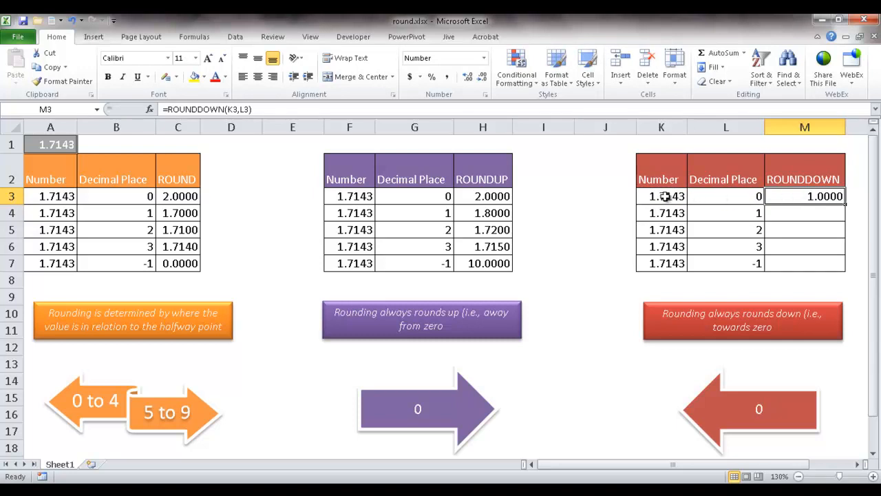
mouse_move(691, 198)
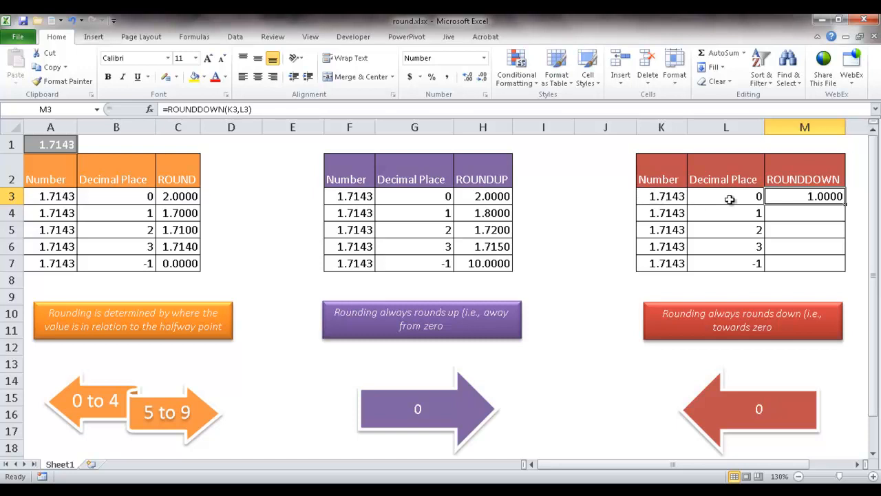
mouse_move(843, 206)
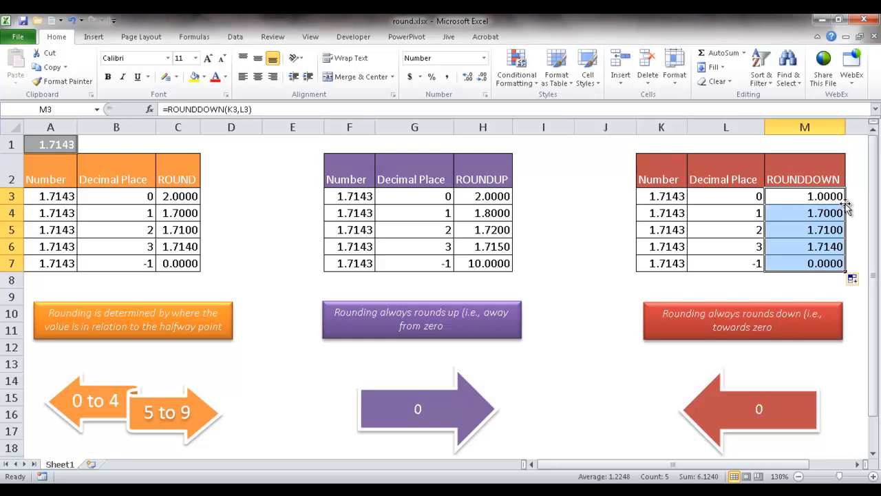
left_click(804, 213)
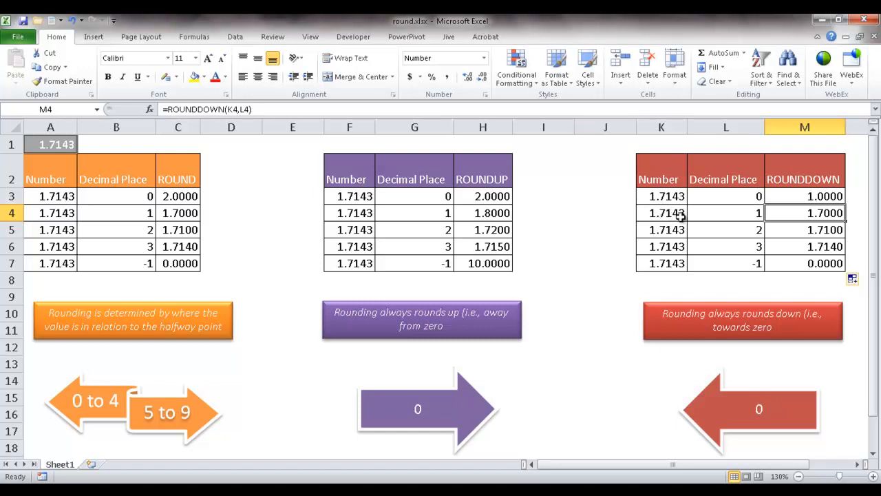
mouse_move(761, 231)
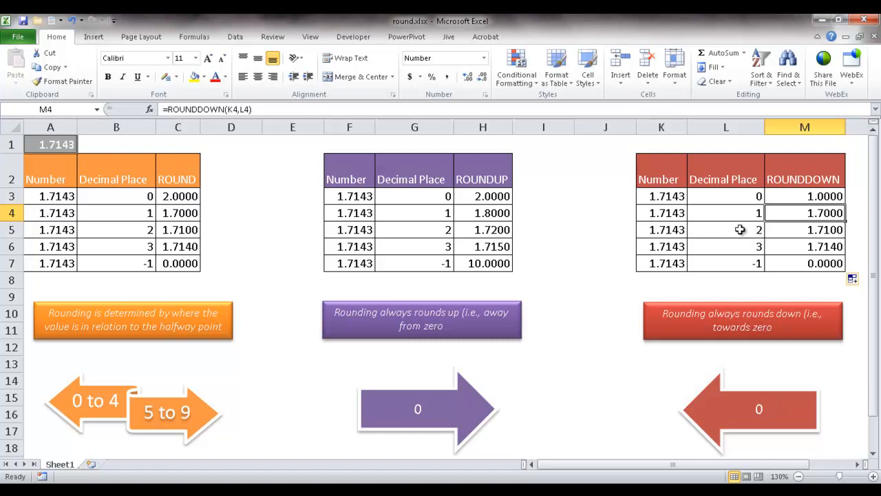
mouse_move(829, 233)
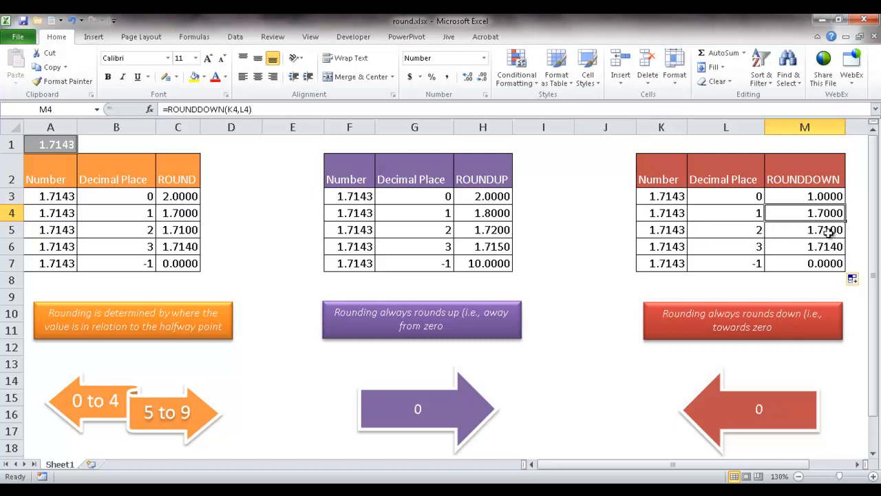
mouse_move(779, 264)
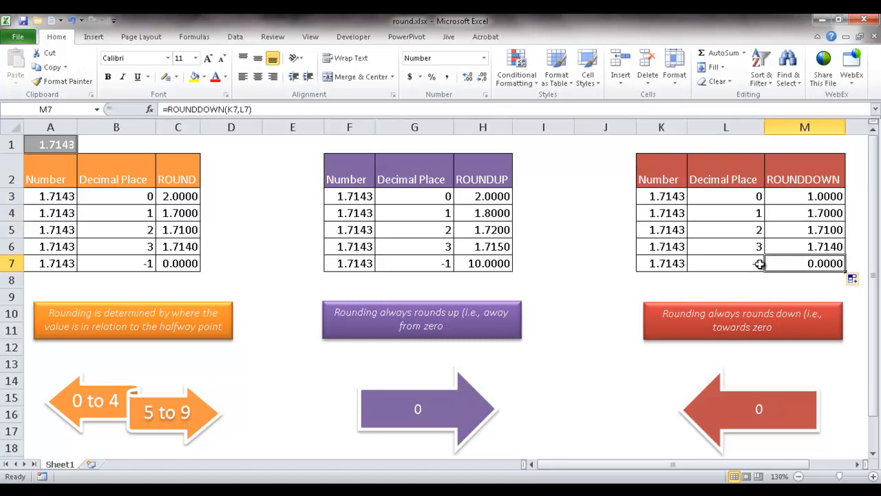
left_click(666, 263)
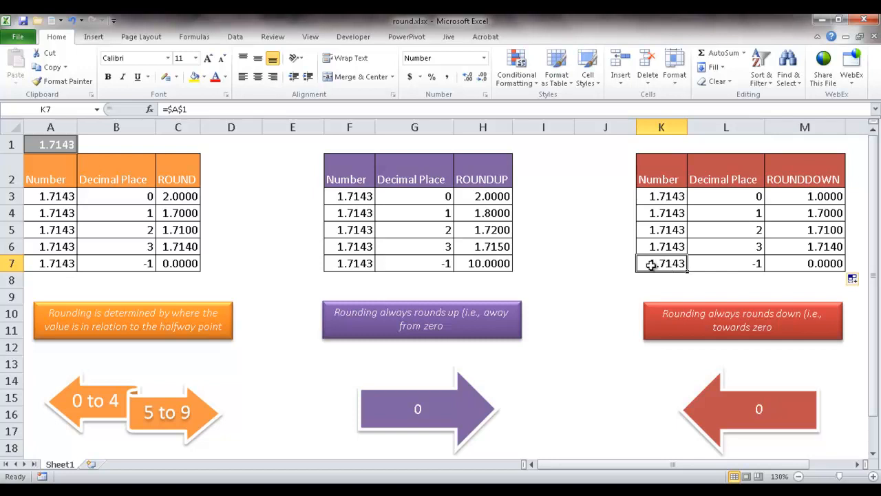
mouse_move(743, 266)
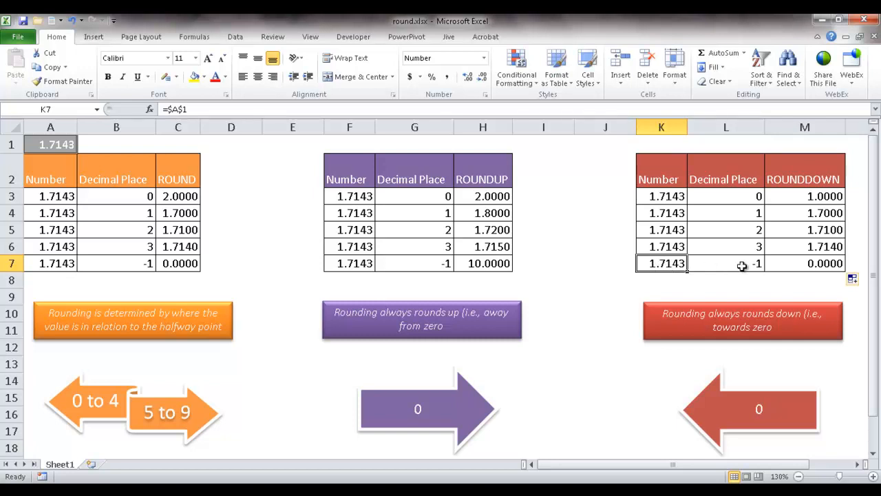
left_click(804, 263)
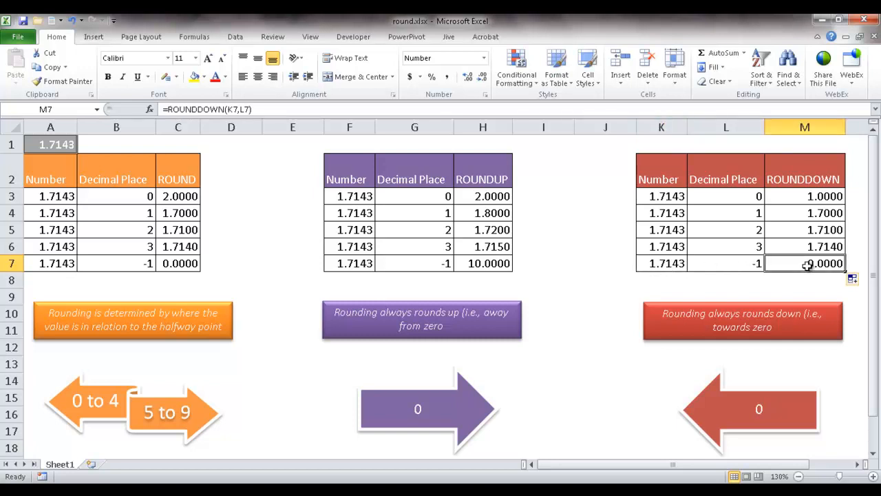
mouse_move(595, 226)
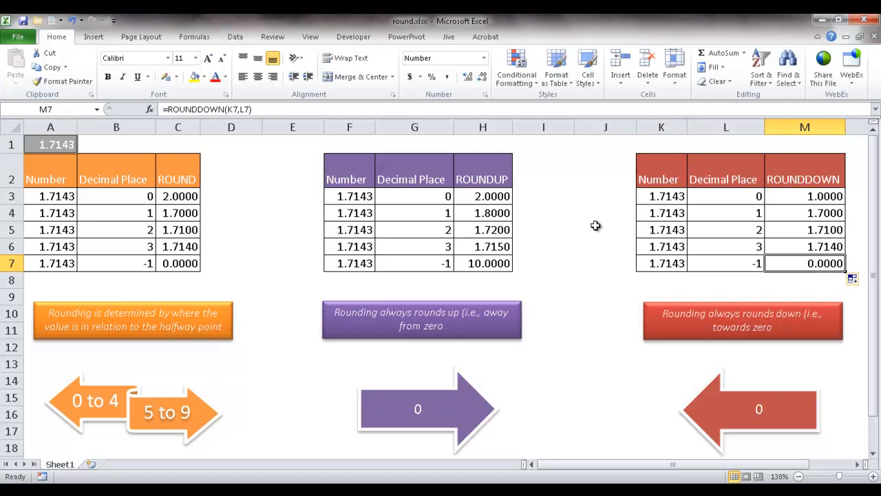